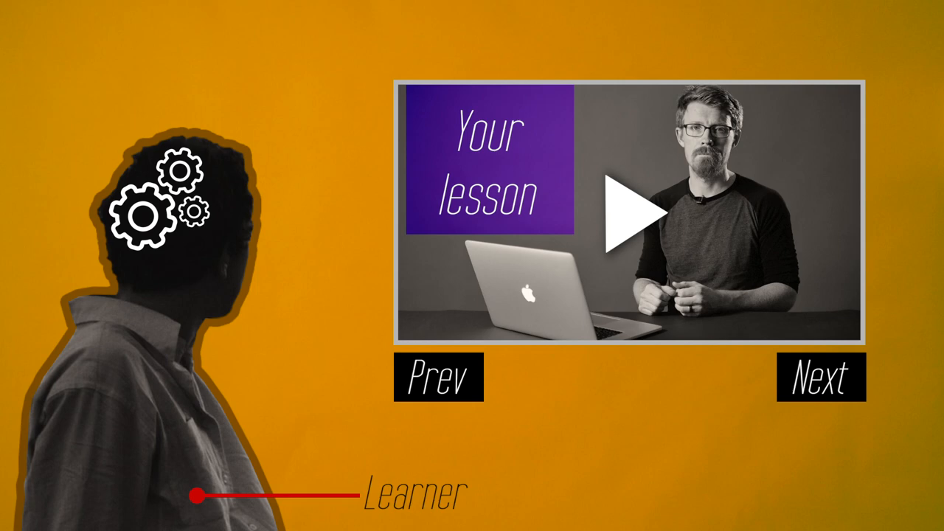
click(633, 214)
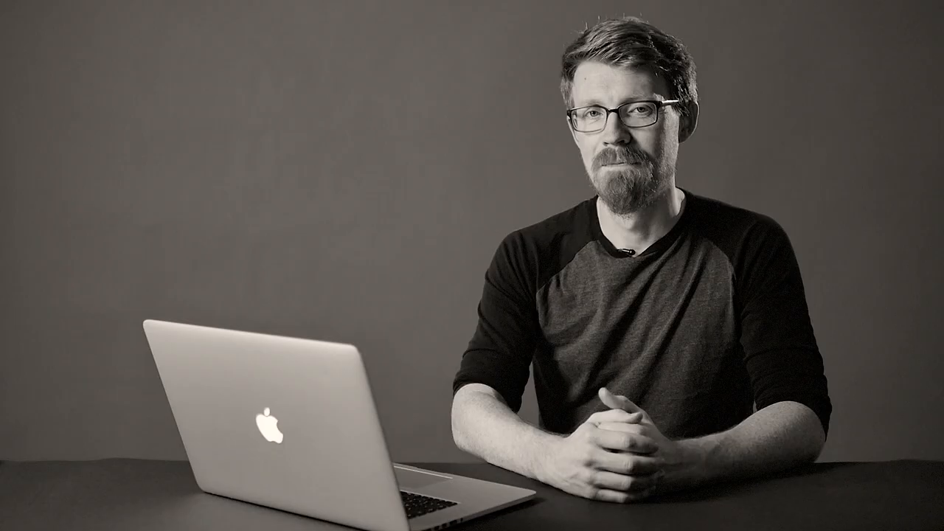